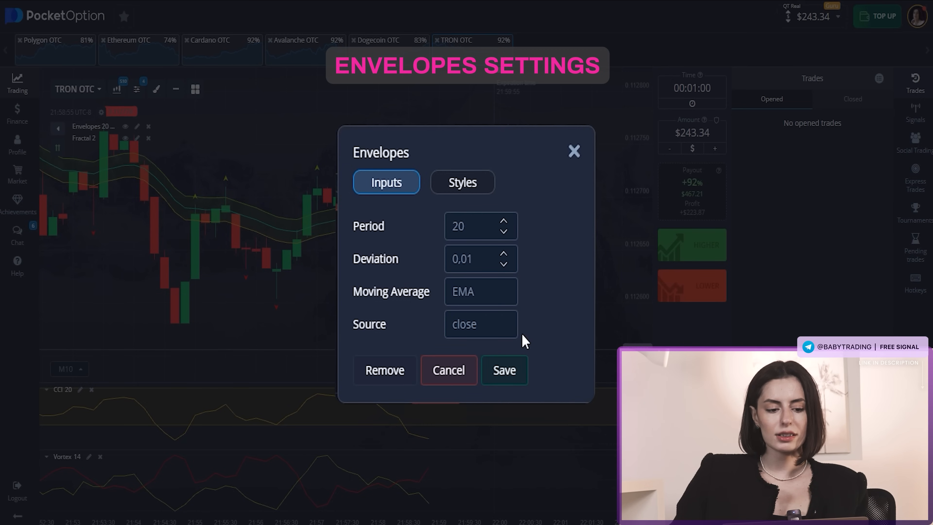
Style the Envelopes bands green, cyan and orange at 3px with period 20 and deviation 0,01.
{"action": "left_click", "coordinate": [462, 182]}
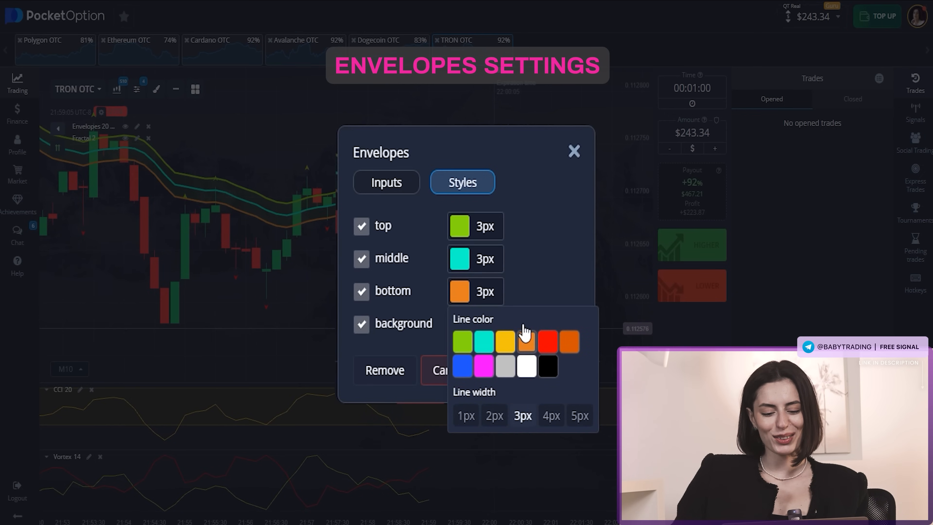
{"action": "left_click", "coordinate": [573, 150]}
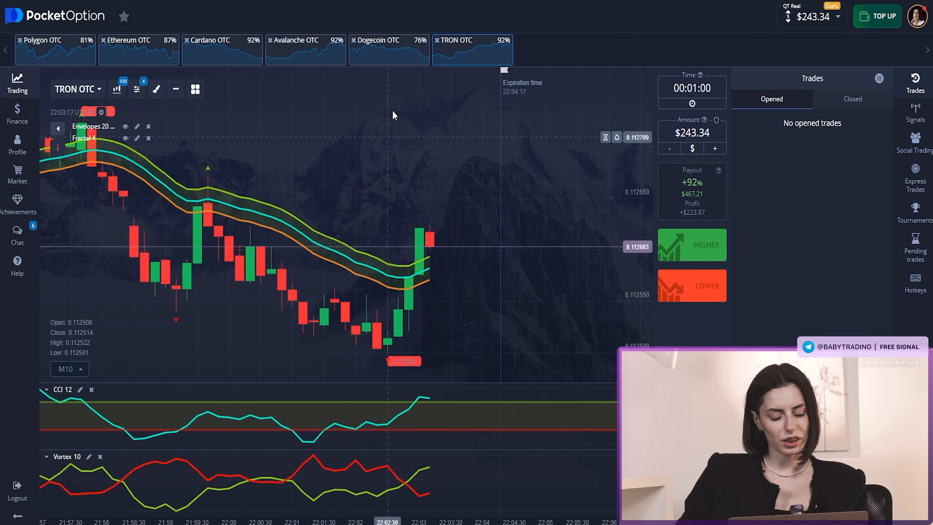
Switch to the Dogecoin OTC chart with a $200 stake at 00:01:00.
{"action": "left_click", "coordinate": [387, 49]}
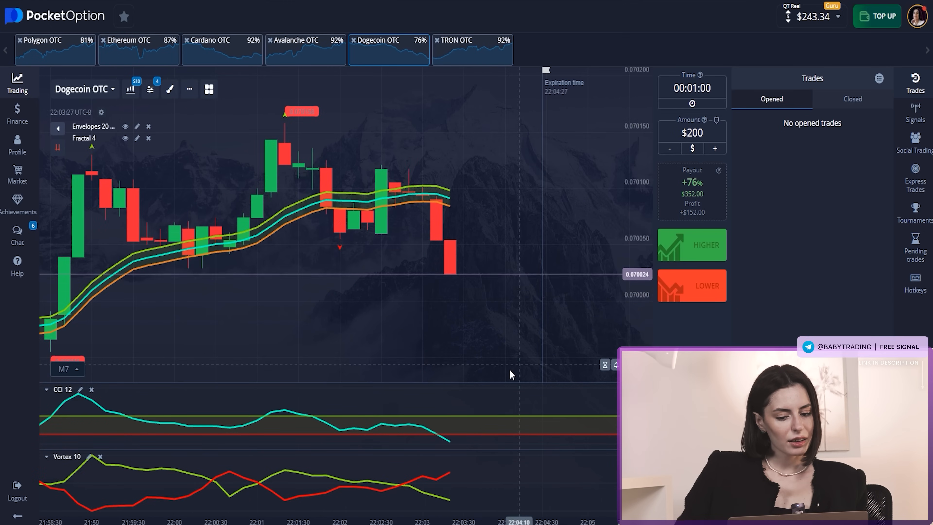
Place a $200 HIGHER trade on Dogecoin OTC and let it close in profit at $395.34.
{"action": "left_click", "coordinate": [692, 245]}
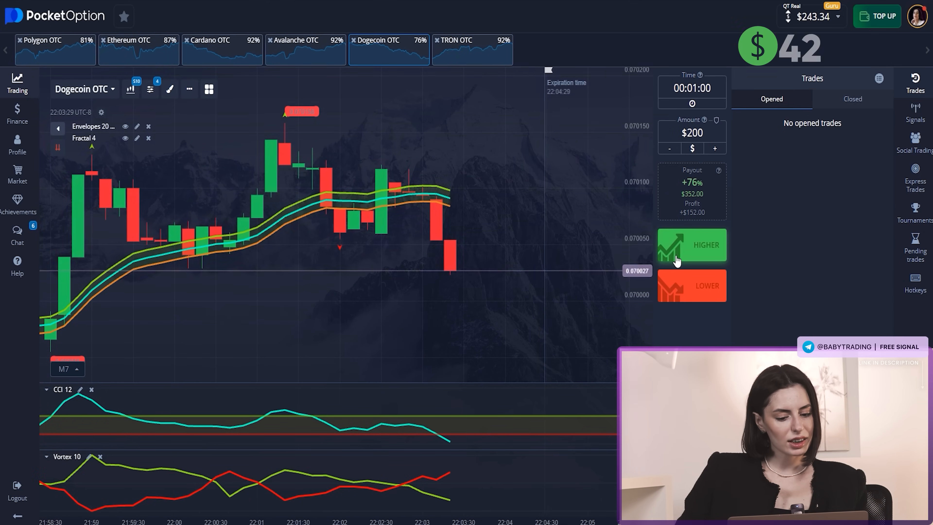
{"action": "left_click", "coordinate": [691, 245]}
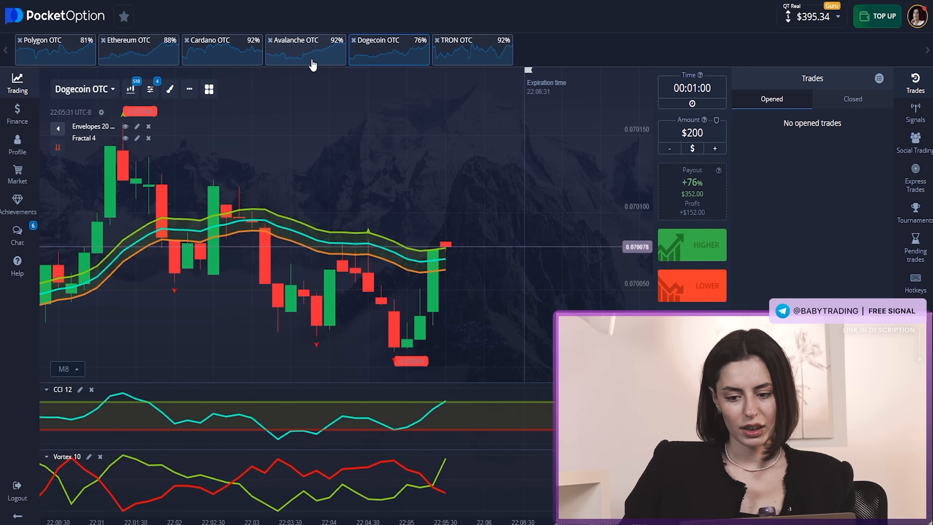
Place a $350 LOWER trade on Avalanche OTC for one minute.
{"action": "left_click", "coordinate": [305, 49]}
{"action": "type", "text": "35"}
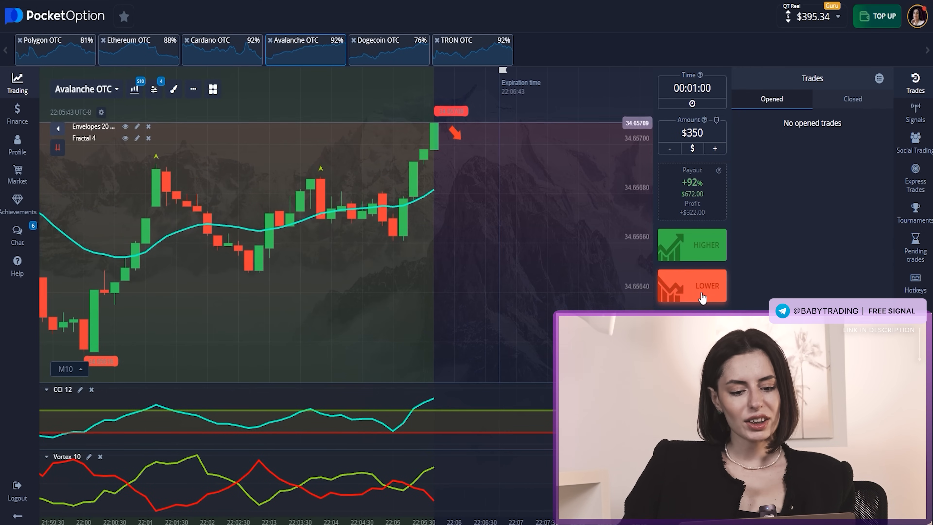
{"action": "left_click", "coordinate": [692, 285]}
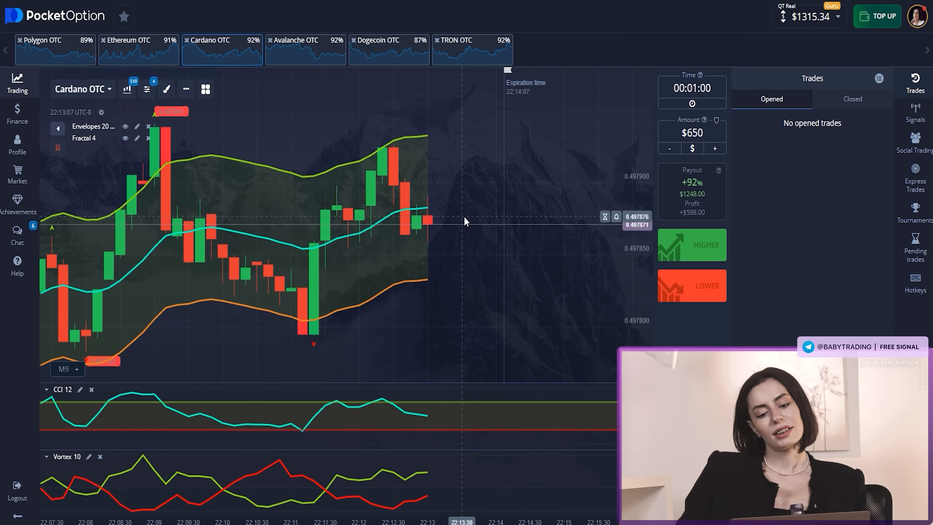
{"action": "left_click", "coordinate": [692, 285]}
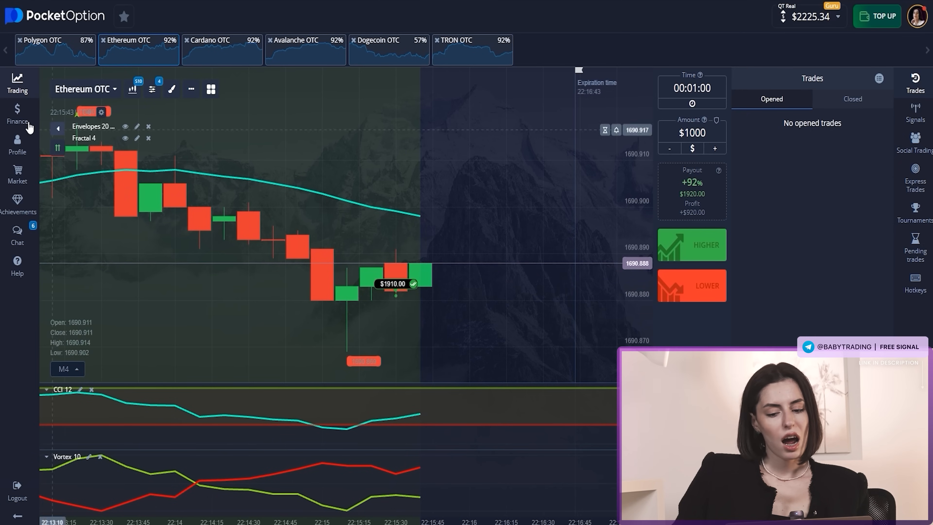
Submit a 2100 Tether USDT TRC-20 withdrawal request, leaving a $125.34 balance.
{"action": "left_click", "coordinate": [17, 115]}
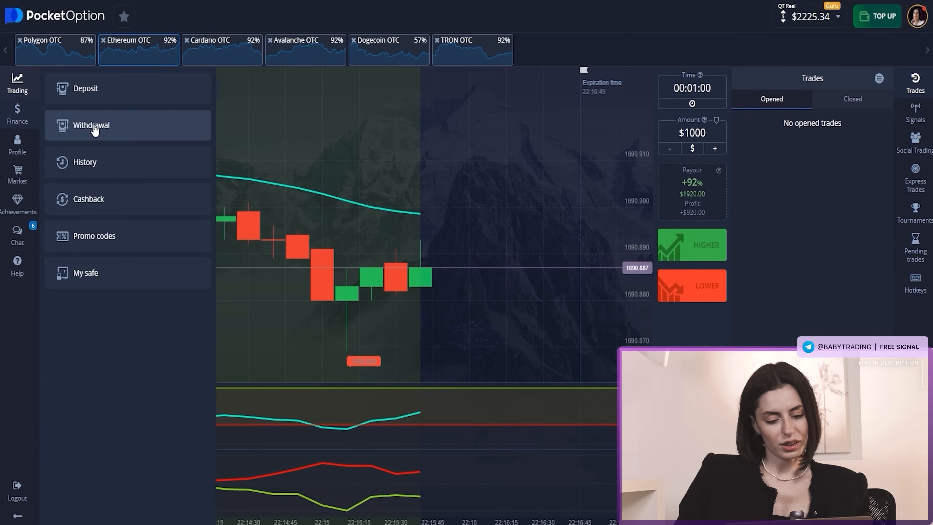
{"action": "left_click", "coordinate": [91, 125]}
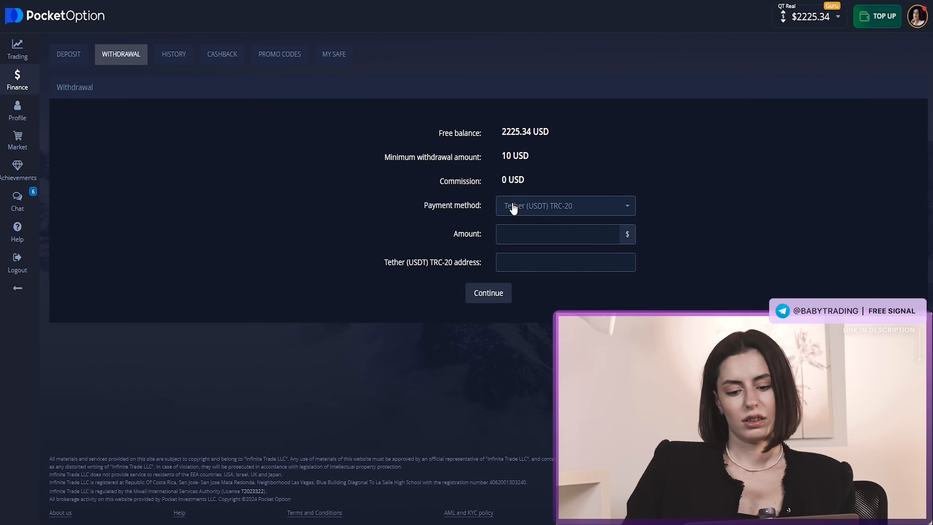
{"action": "left_click", "coordinate": [559, 234]}
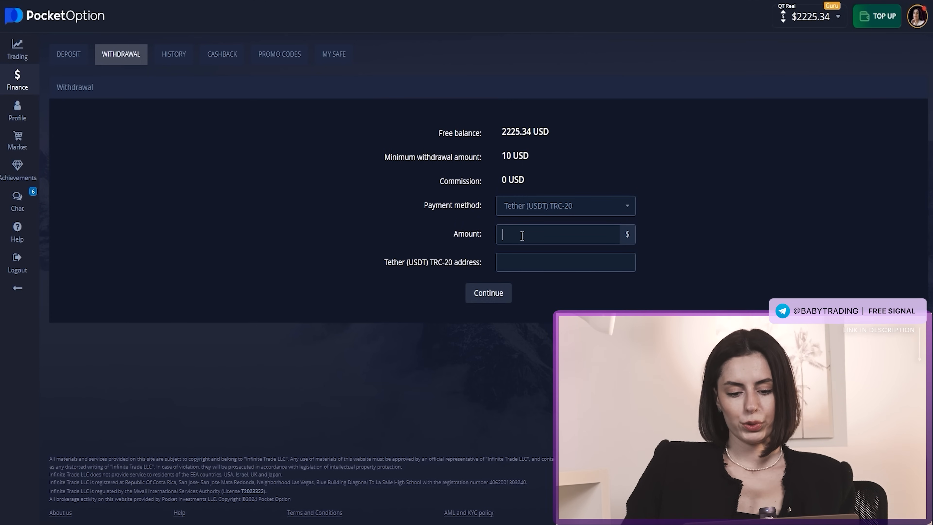
{"action": "type", "text": "2"}
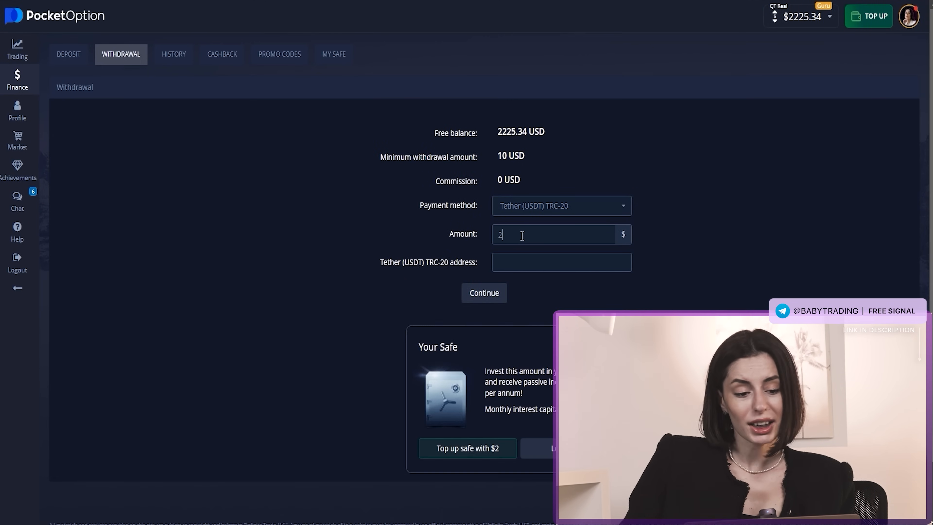
{"action": "type", "text": "100"}
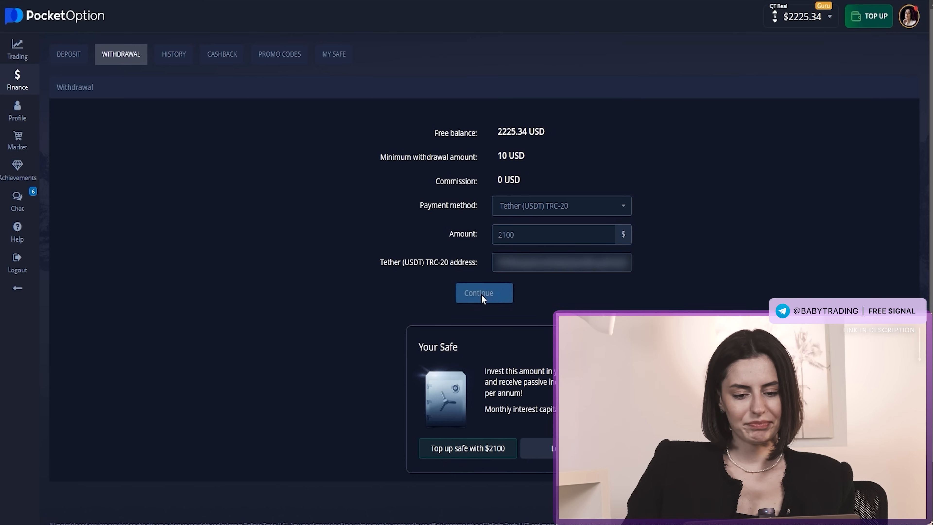
{"action": "left_click", "coordinate": [483, 292]}
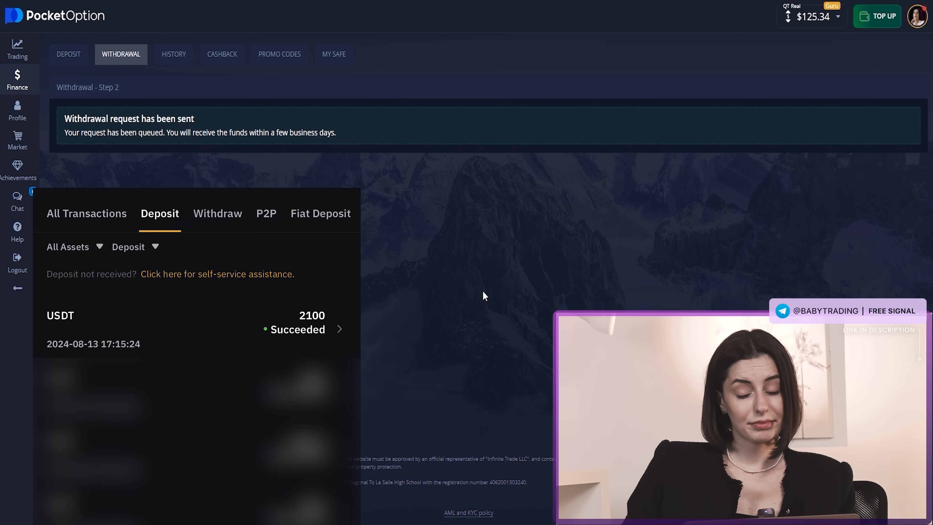